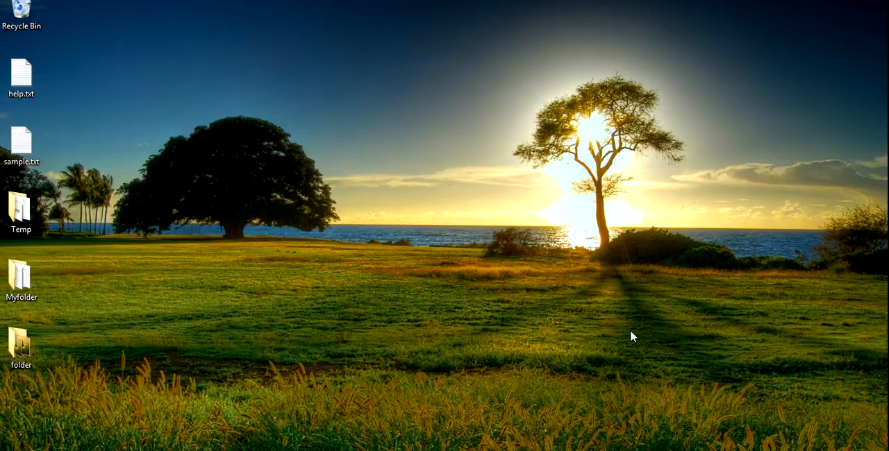
mouse_move(154, 325)
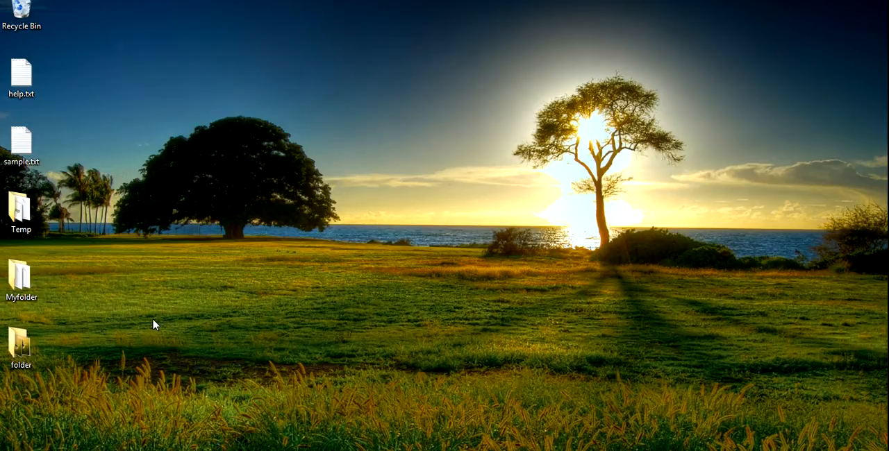
mouse_move(267, 319)
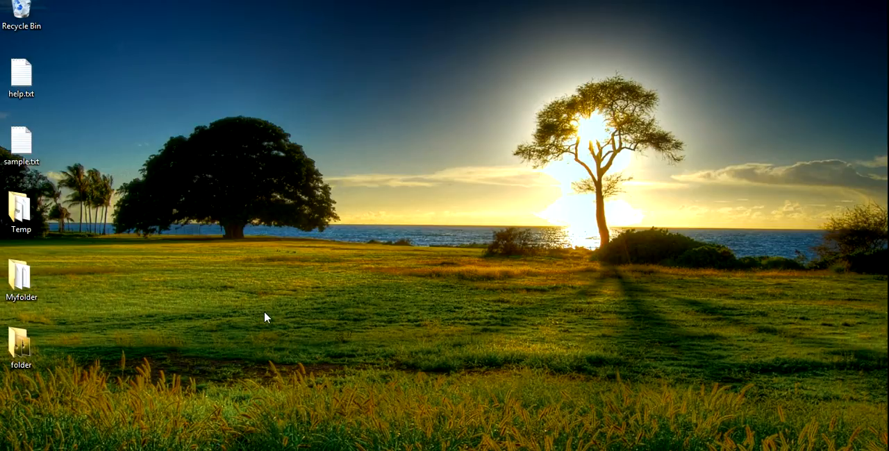
mouse_move(157, 316)
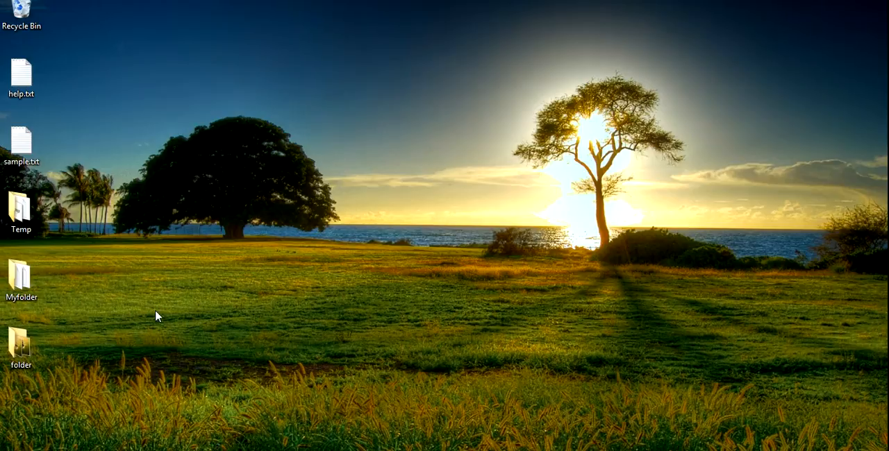
mouse_move(220, 310)
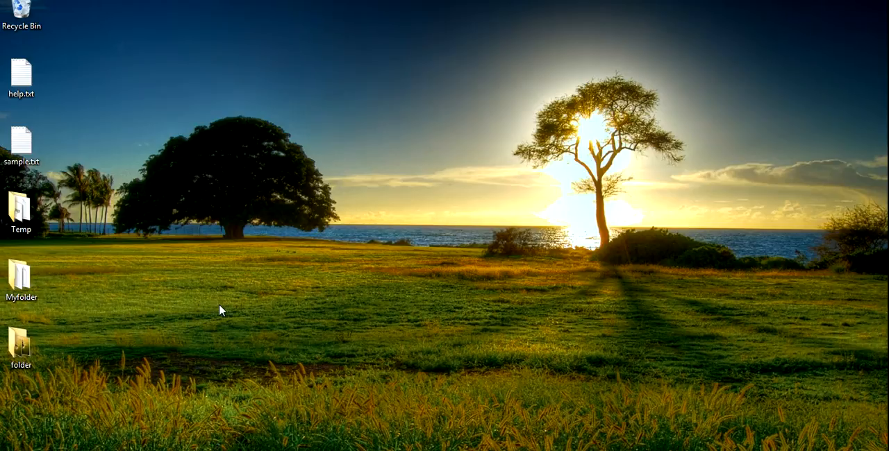
mouse_move(59, 335)
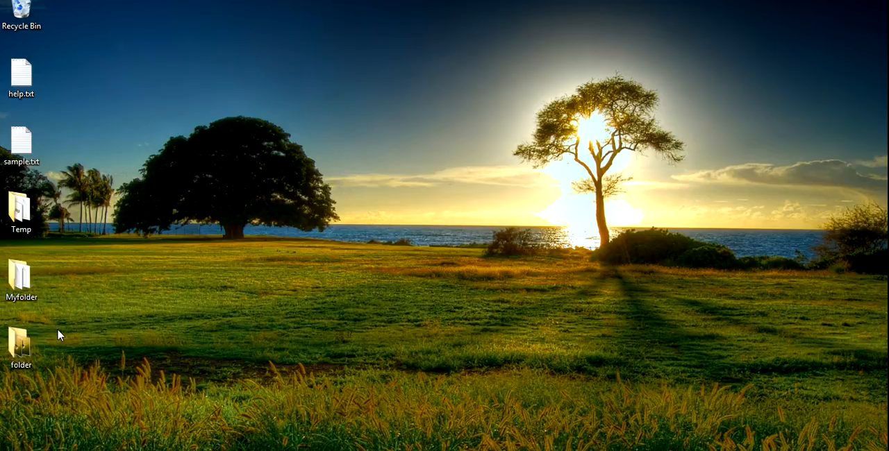
Step: Open the desktop 'folder' in Windows Explorer, showing its 44 items and subfolders
click(21, 349)
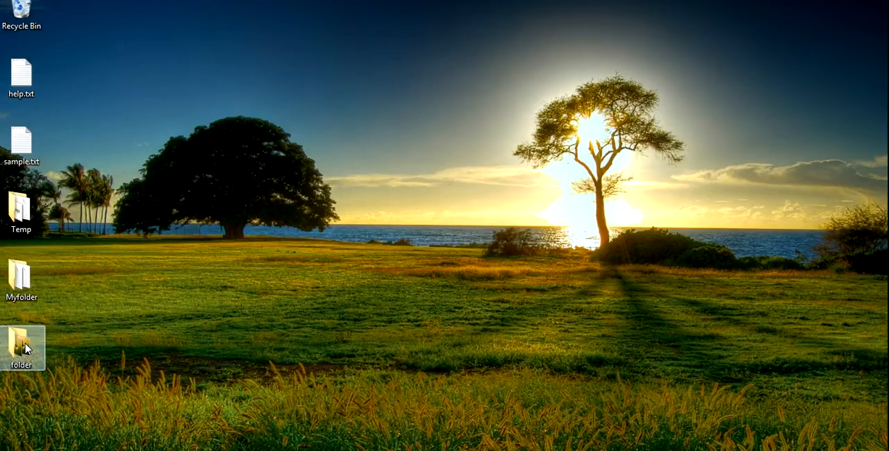
double_click(20, 347)
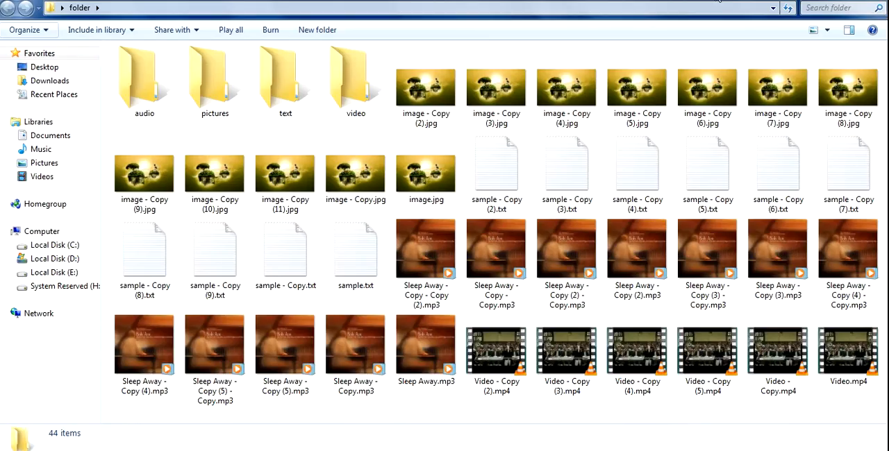
mouse_move(463, 211)
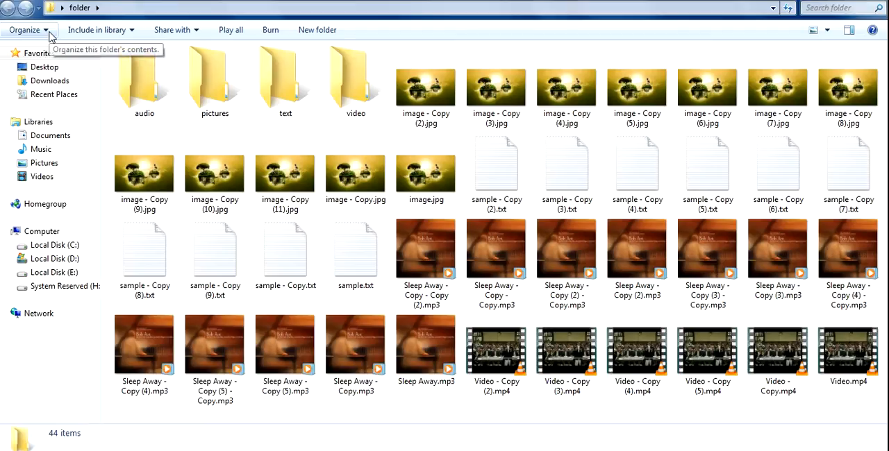
click(28, 30)
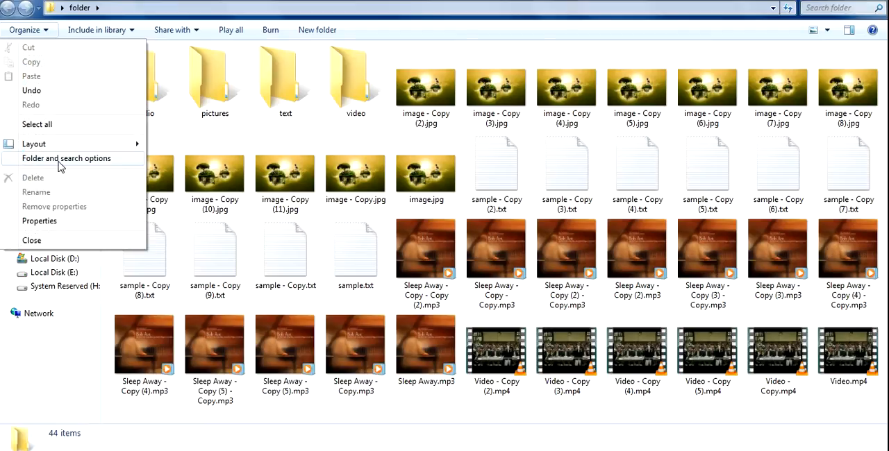
click(66, 158)
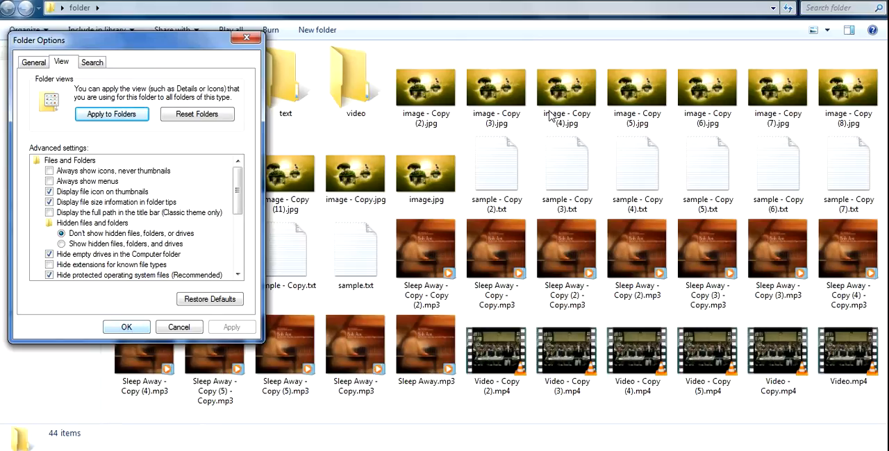
mouse_move(108, 337)
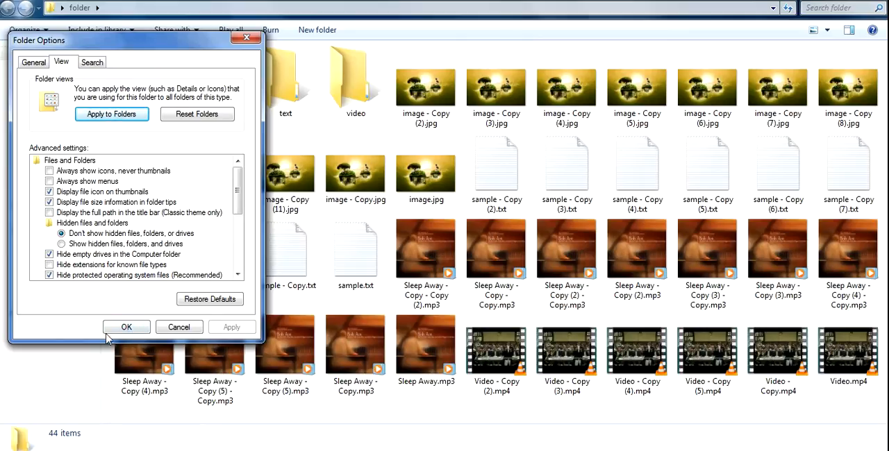
click(126, 327)
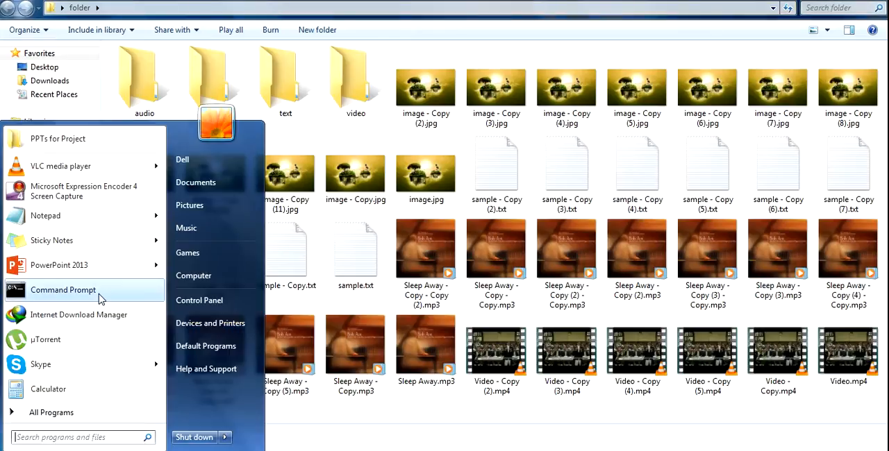
Step: Launch Command Prompt and enter 'move *.jpg pictures' without running it
click(63, 290)
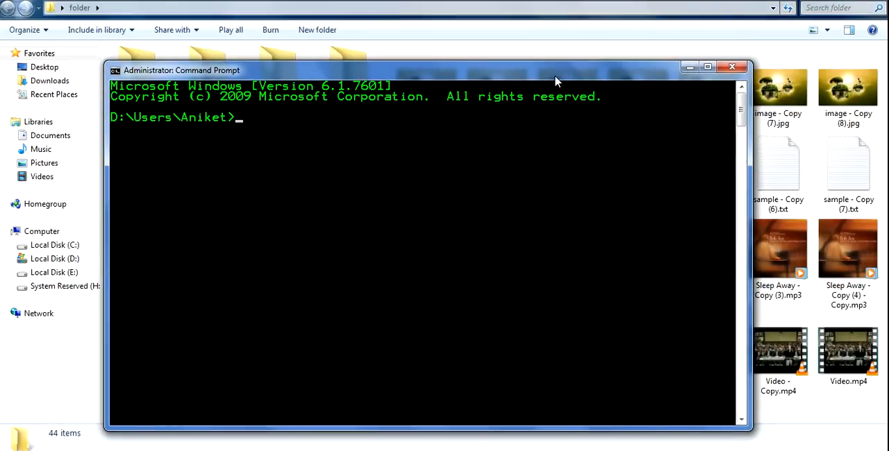
text(move)
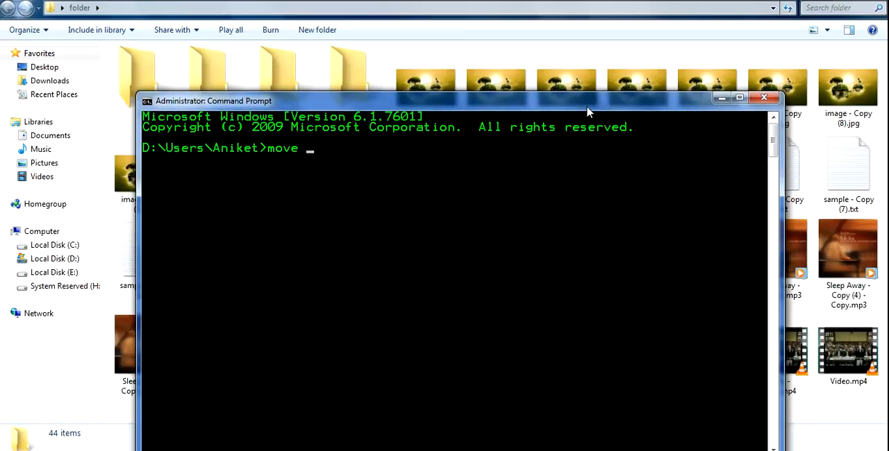
mouse_move(343, 172)
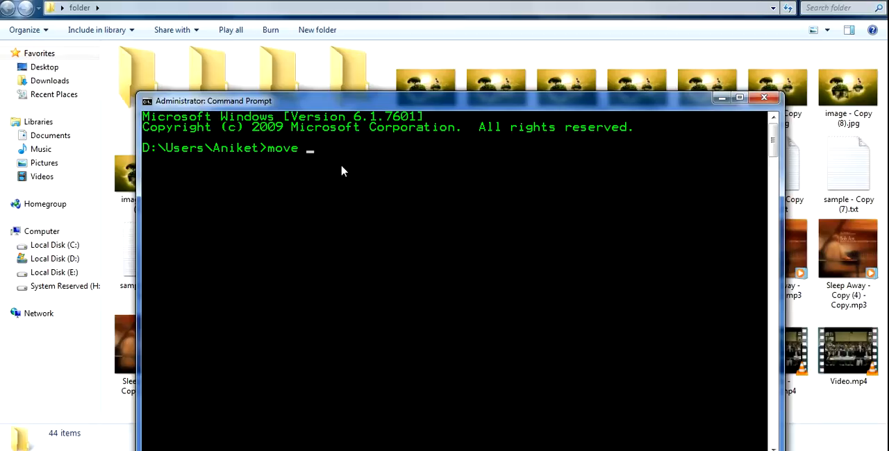
mouse_move(491, 110)
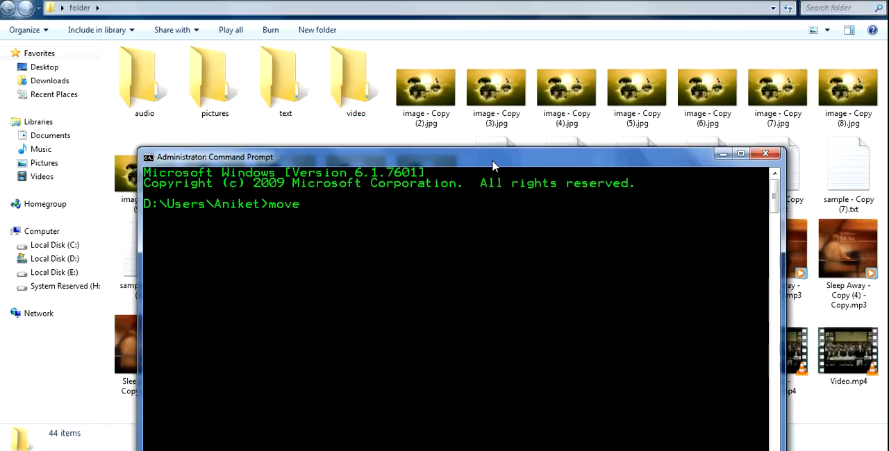
mouse_move(387, 212)
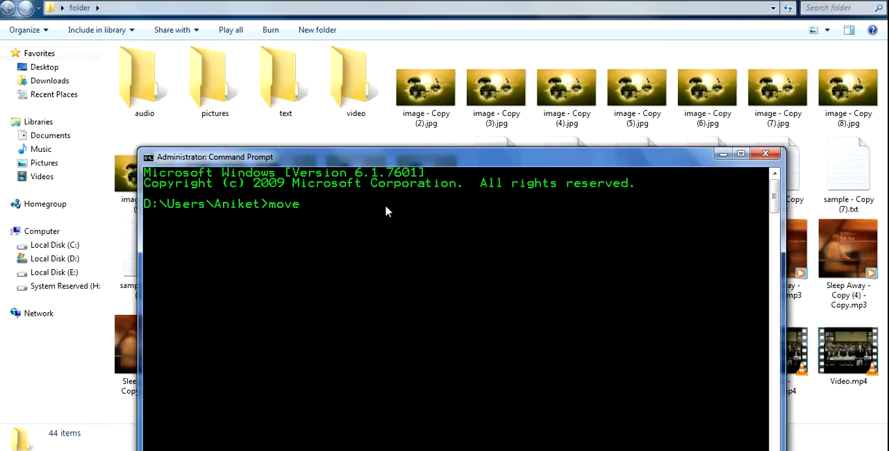
text(*)
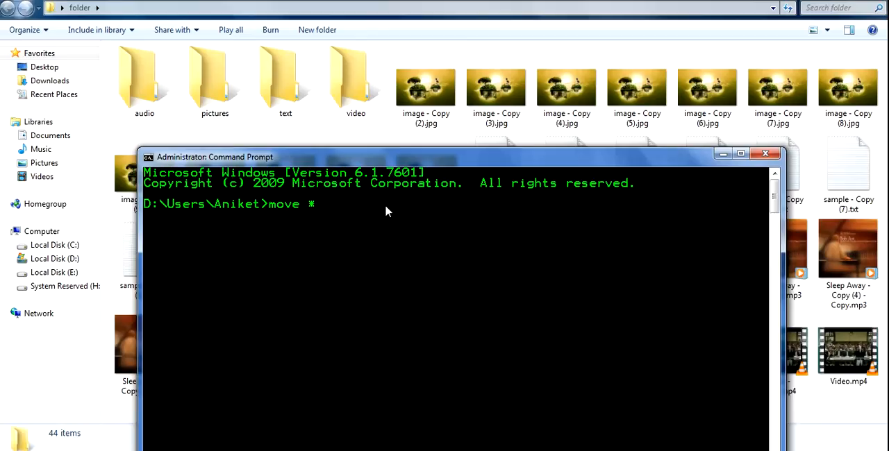
text(.jpg)
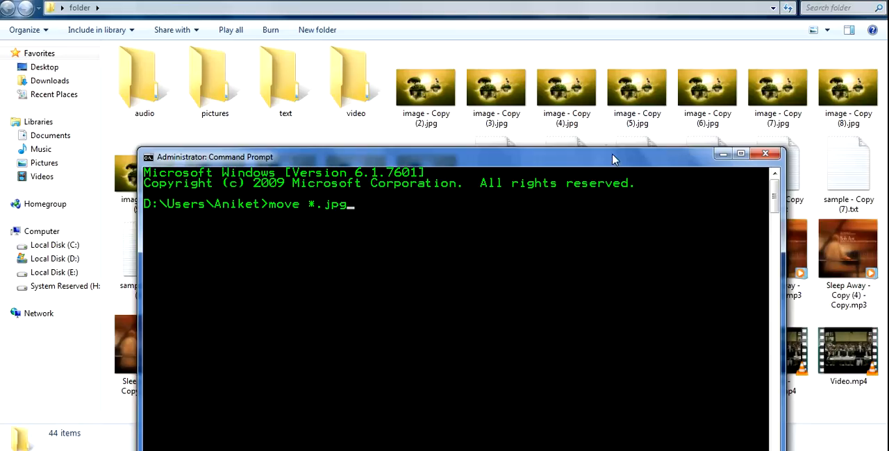
text(p)
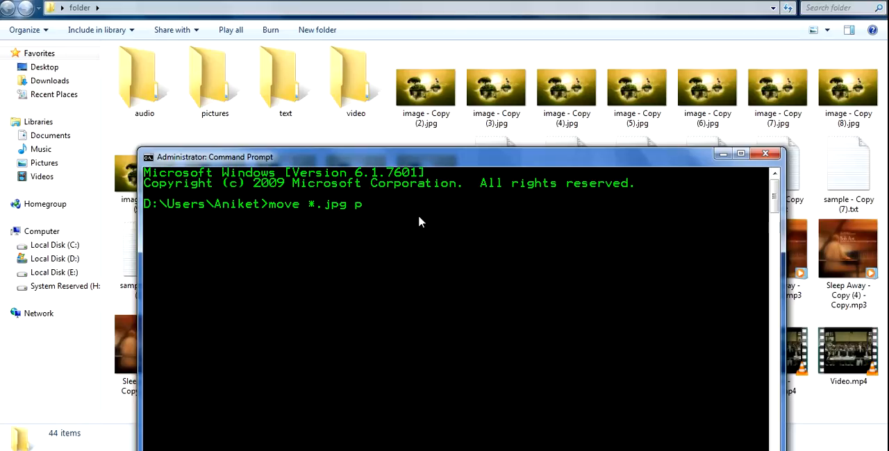
text(ictures)
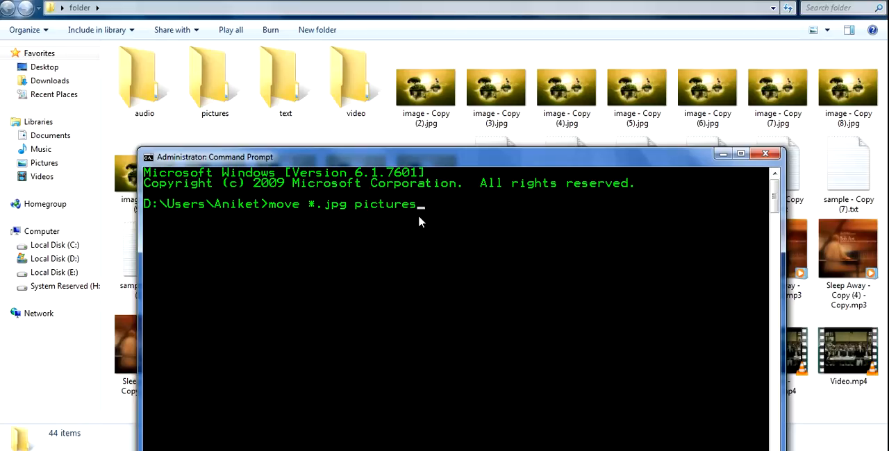
mouse_move(441, 203)
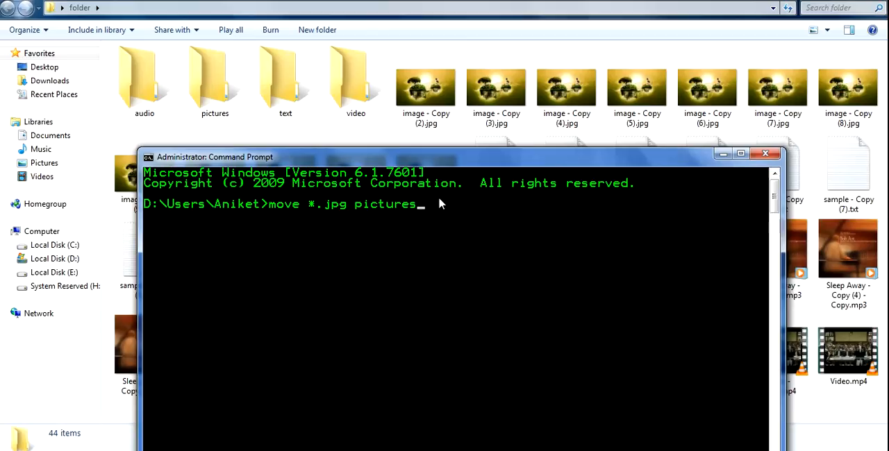
mouse_move(432, 227)
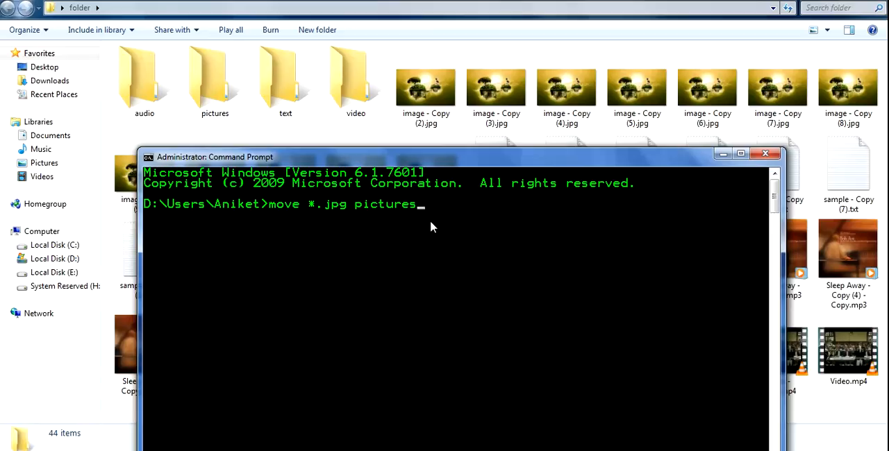
Step: Discard the unrun move command and change directory into Desktop\folder
key(Backspace)
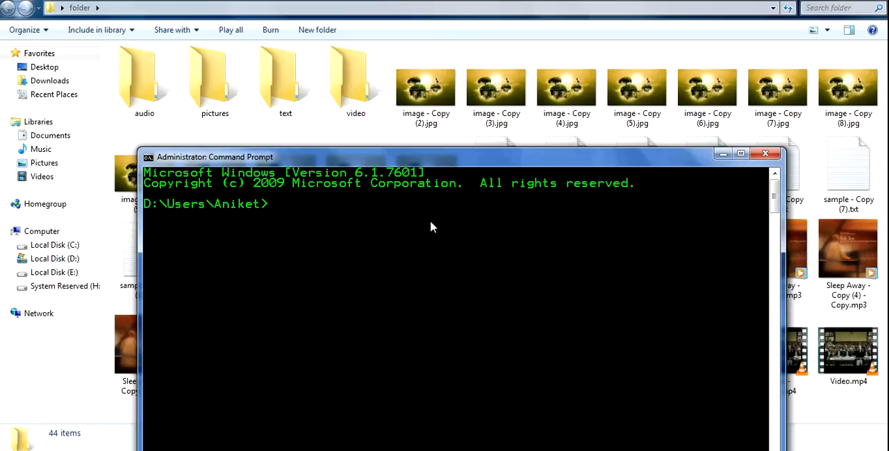
text(cd de)
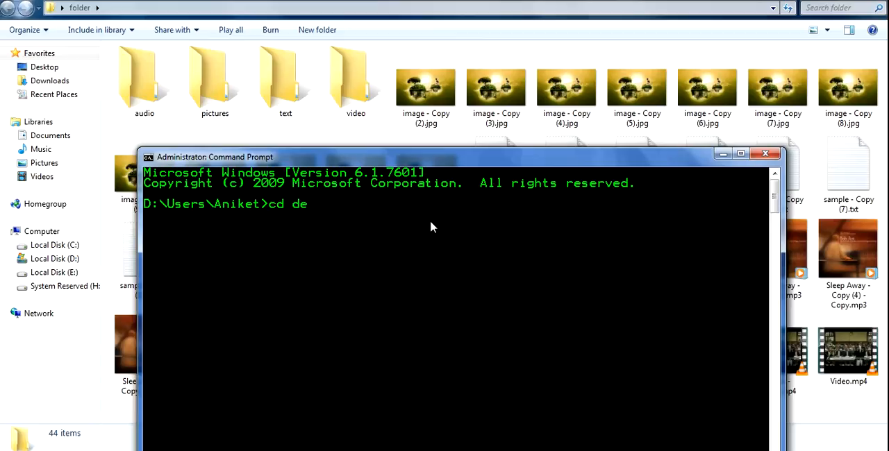
text(sktop)
text(cd folder)
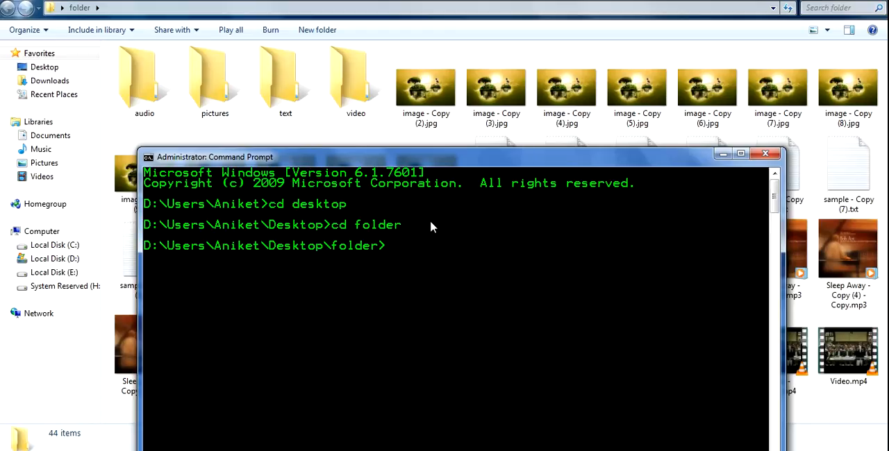
Step: Move the 12 jpg images into pictures with 'move *.jpg pictures', leaving 32 items
text(mo)
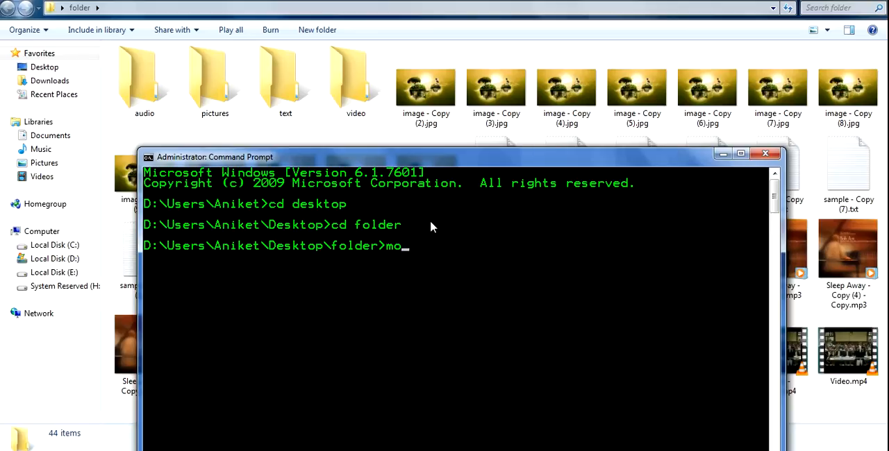
text(ve)
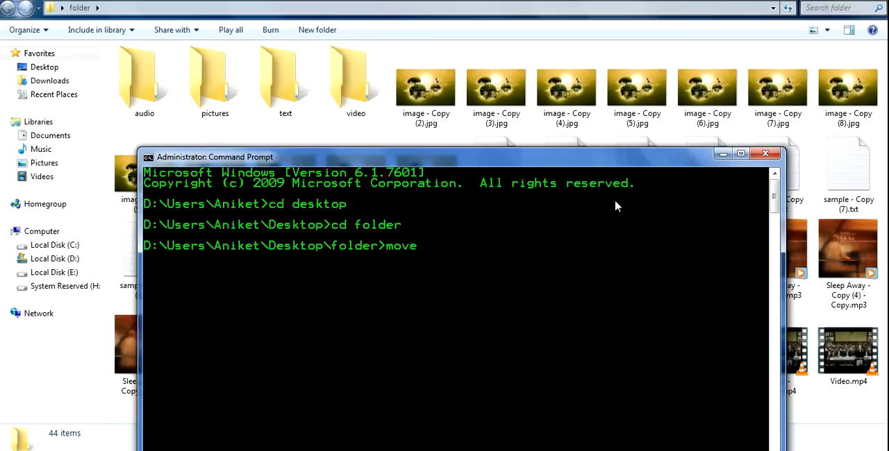
text(*.j)
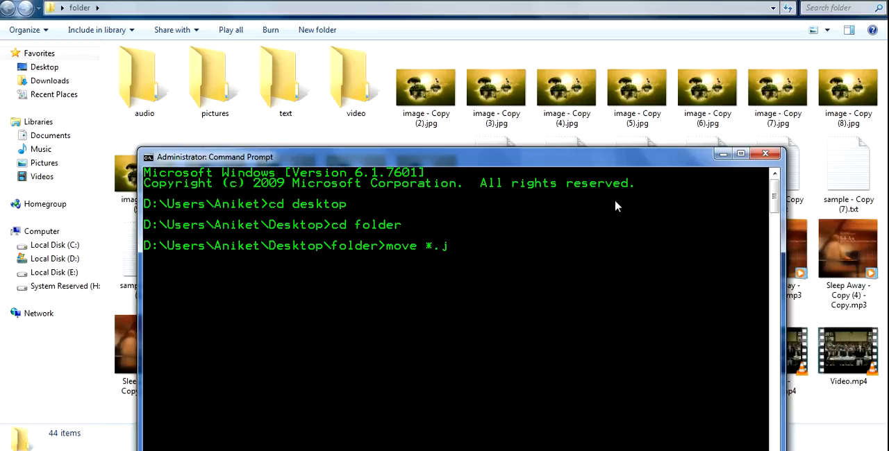
text(pg)
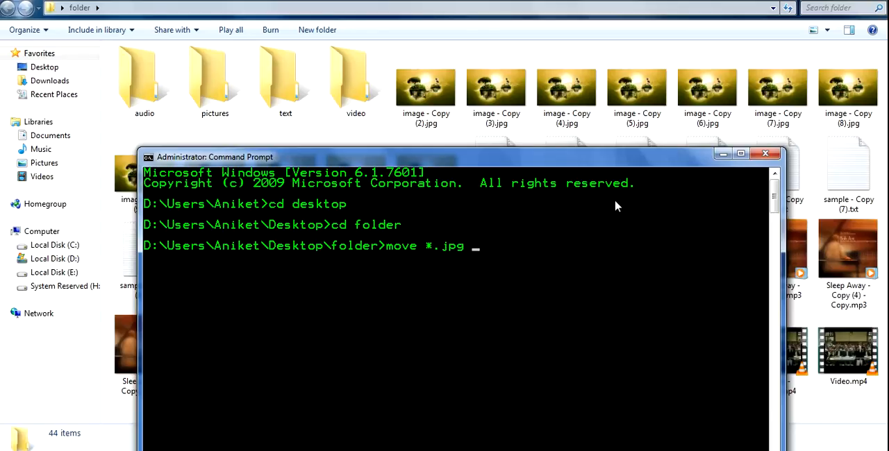
text(pictures)
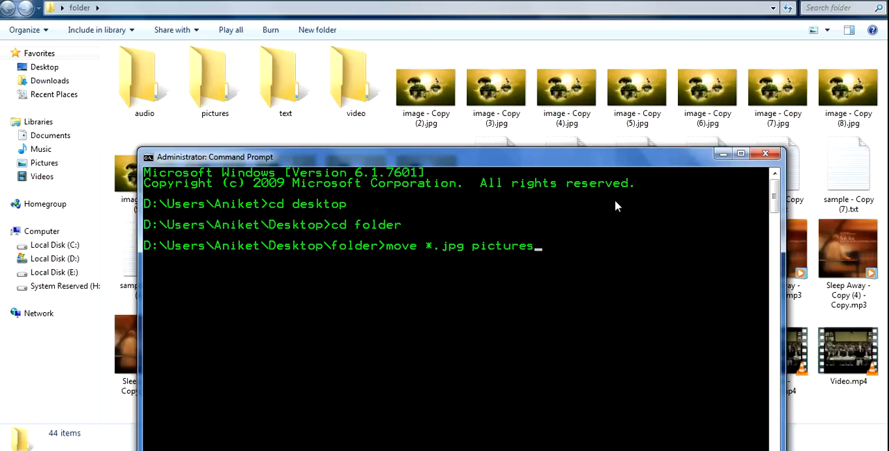
key(enter)
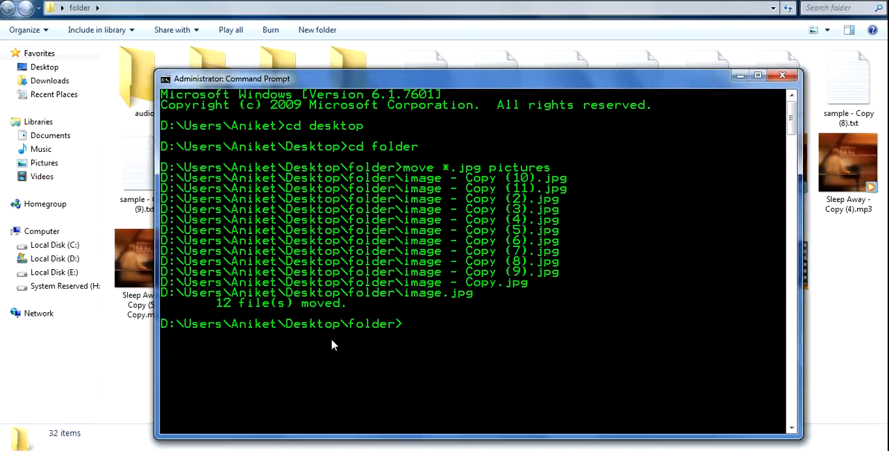
mouse_move(554, 327)
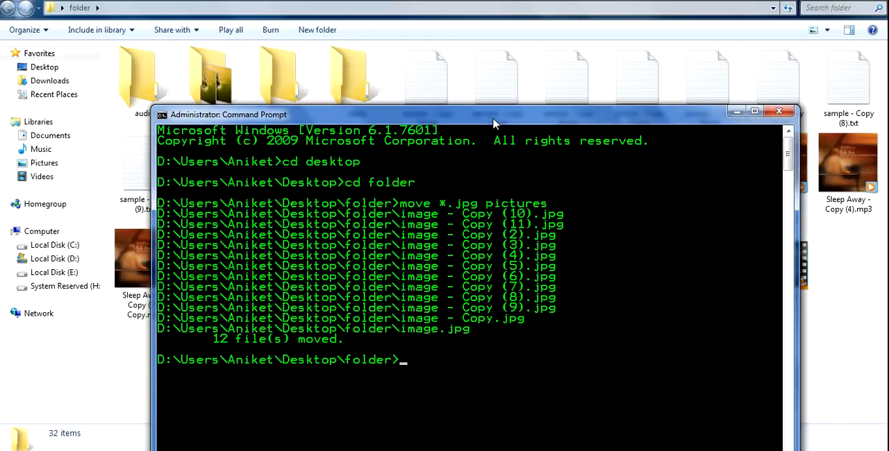
drag(493, 115, 496, 105)
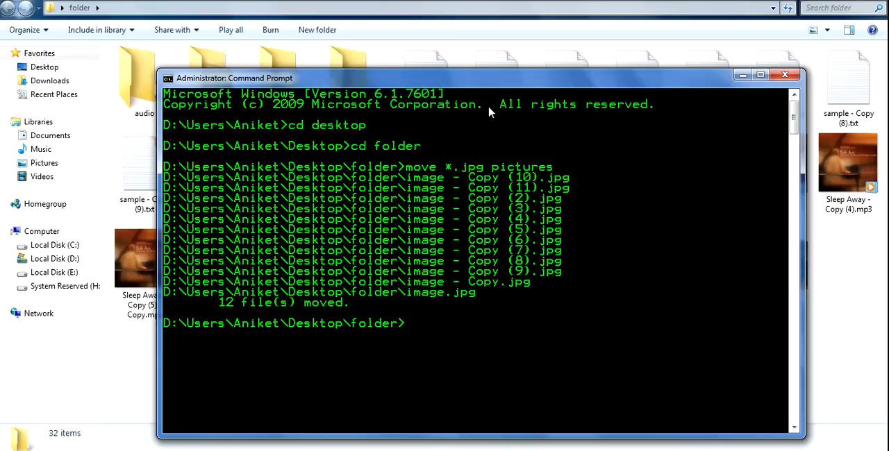
Step: Move the 10 txt files into the text subfolder with 'move *.txt text'
text(move)
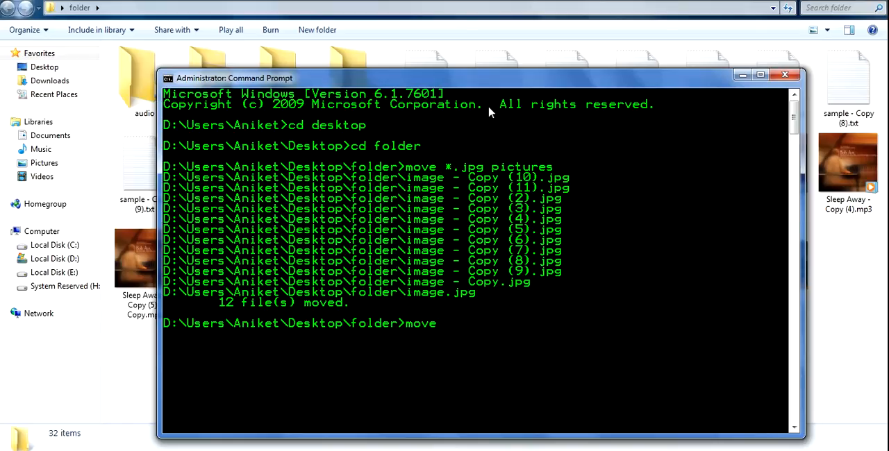
text(*.)
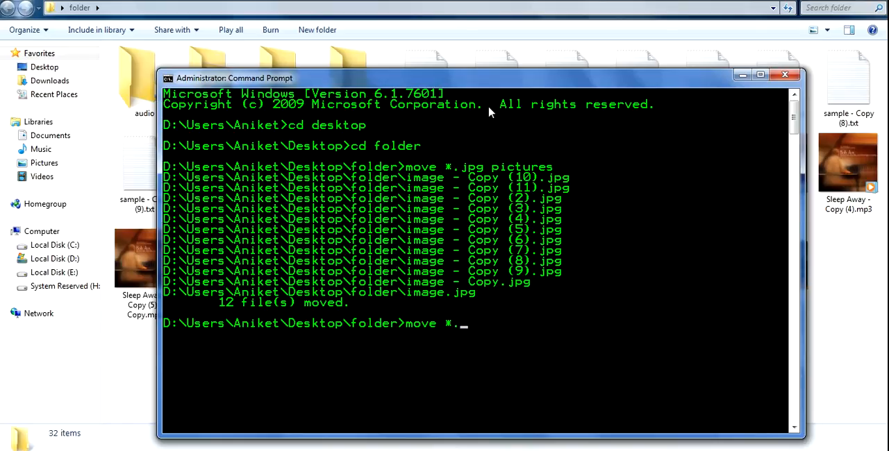
text(txt)
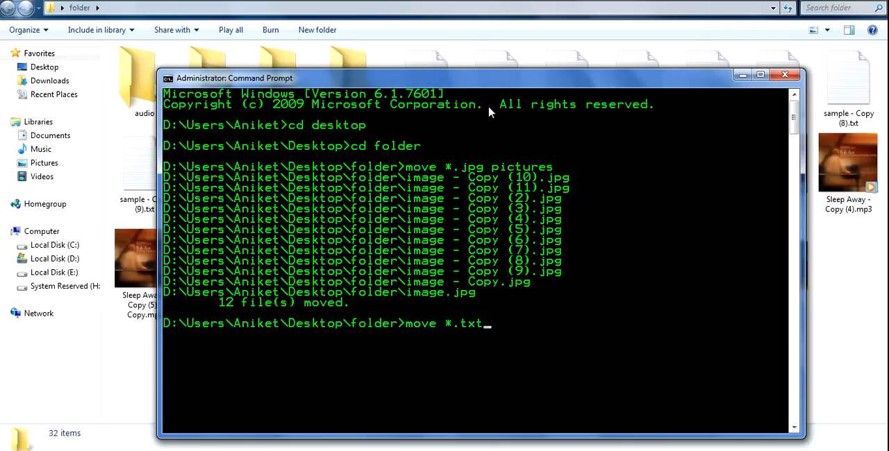
text(tex)
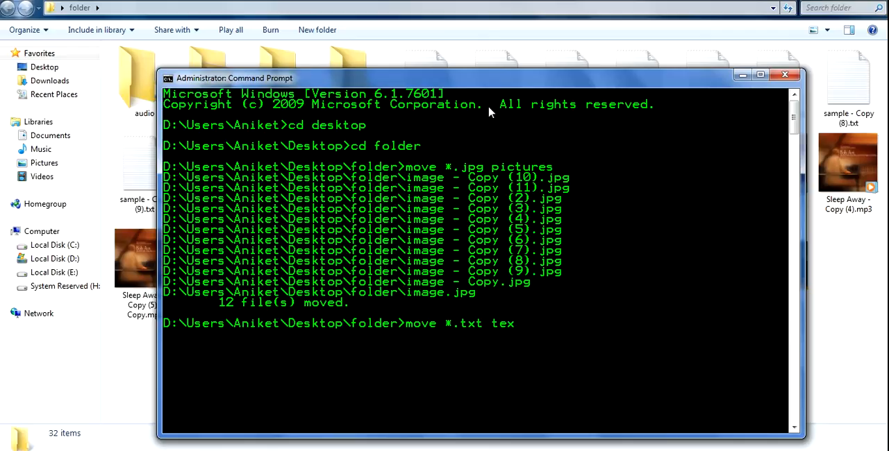
text(t)
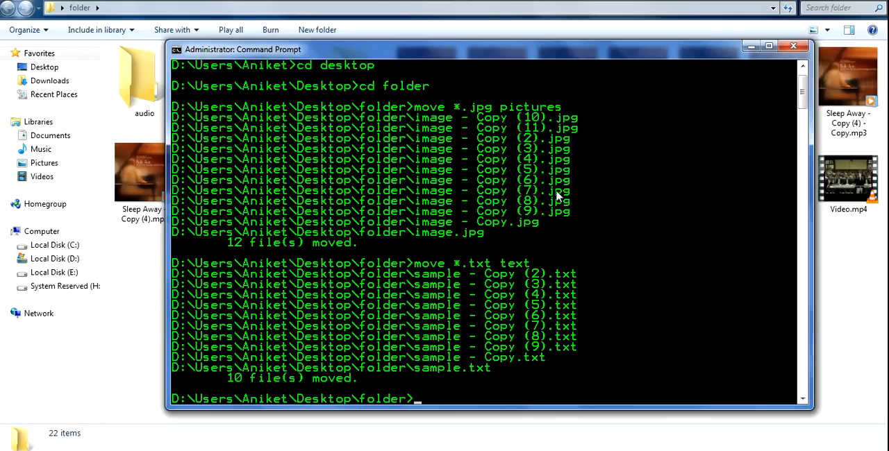
Step: Move the 12 mp3 files into the audio subfolder with 'move *.mp3 audio'
text(move)
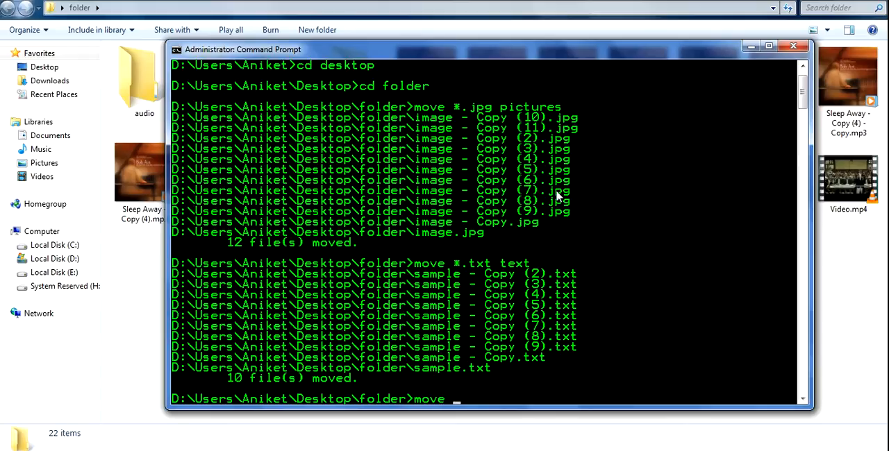
text(*.mp3)
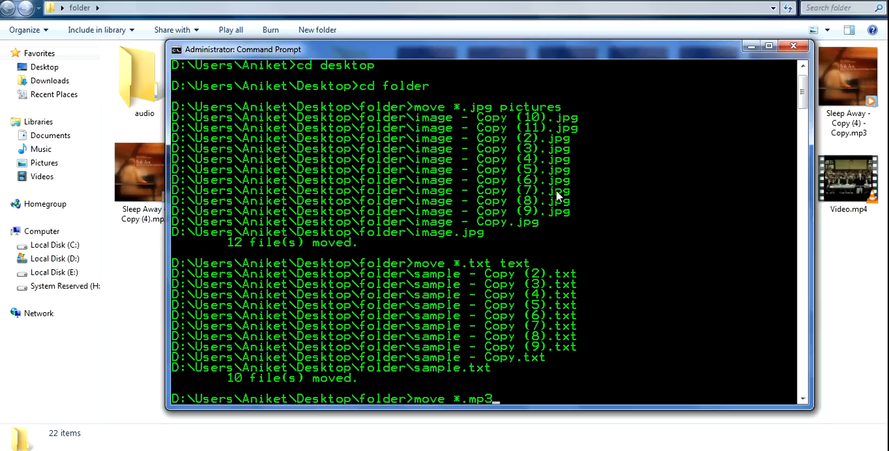
text(audio)
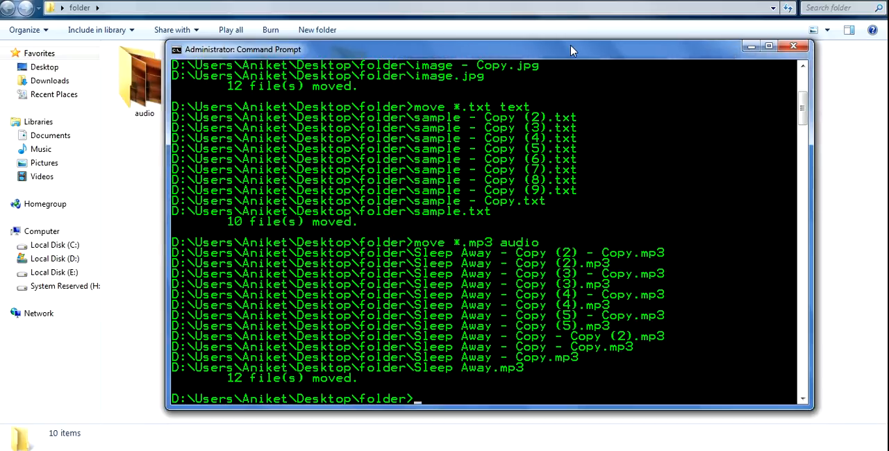
drag(569, 49, 520, 43)
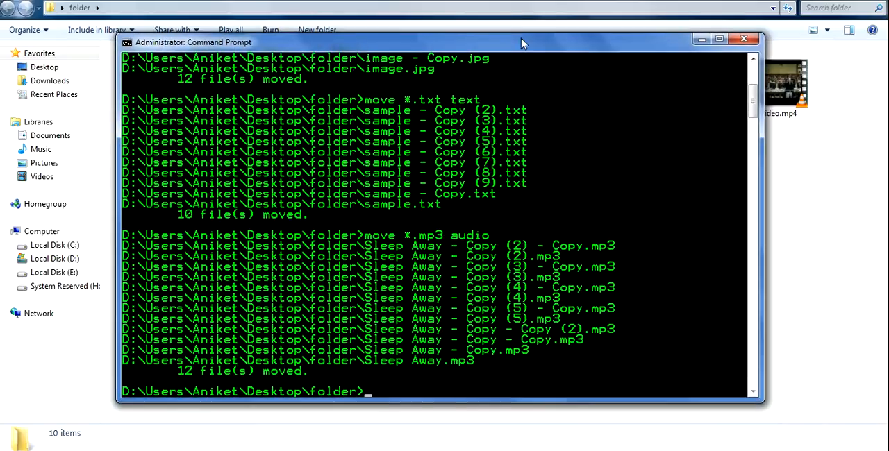
Step: Move the mp4 videos into the video subfolder with 'move *.mp4 video'
text(move)
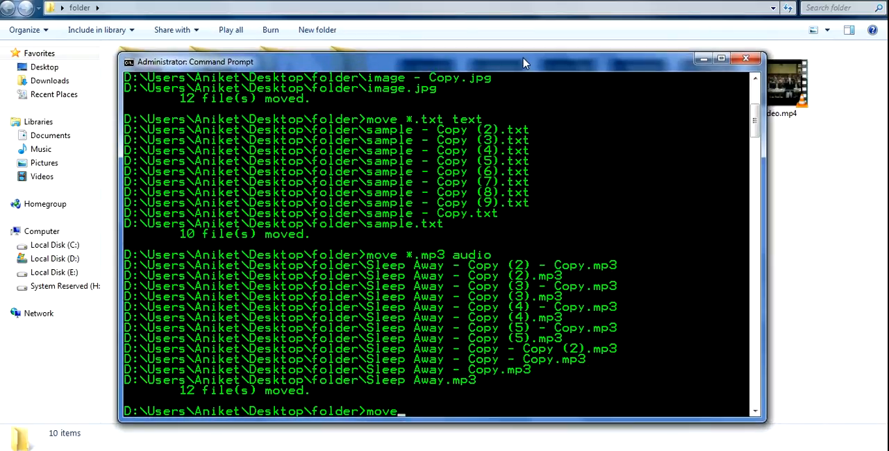
text(*.)
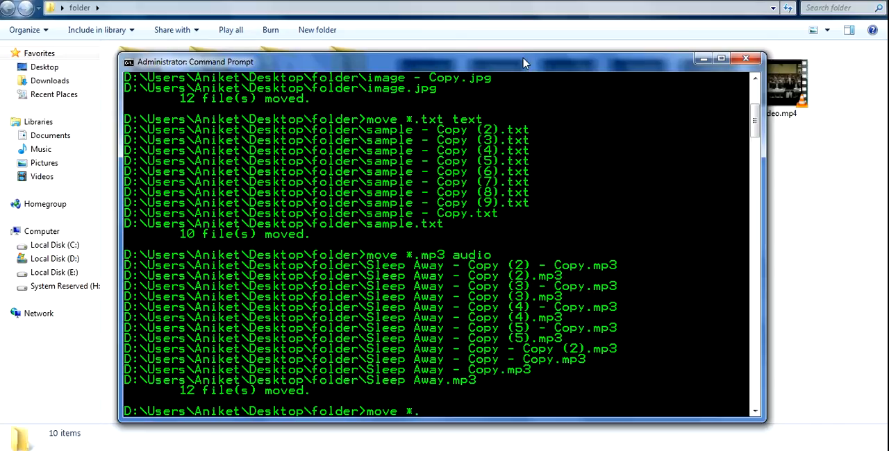
text(mp4)
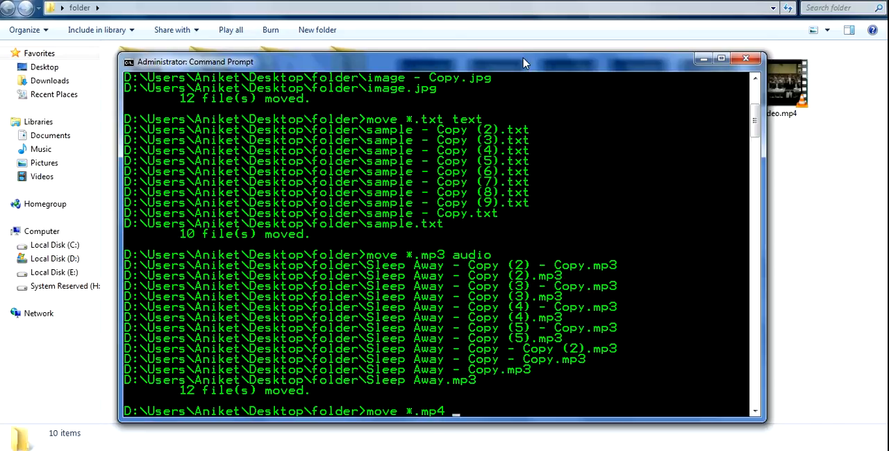
text(video)
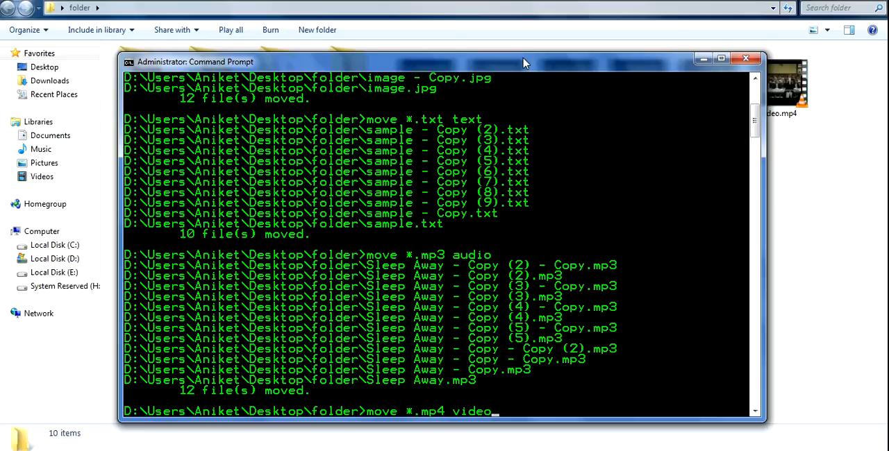
key(Return)
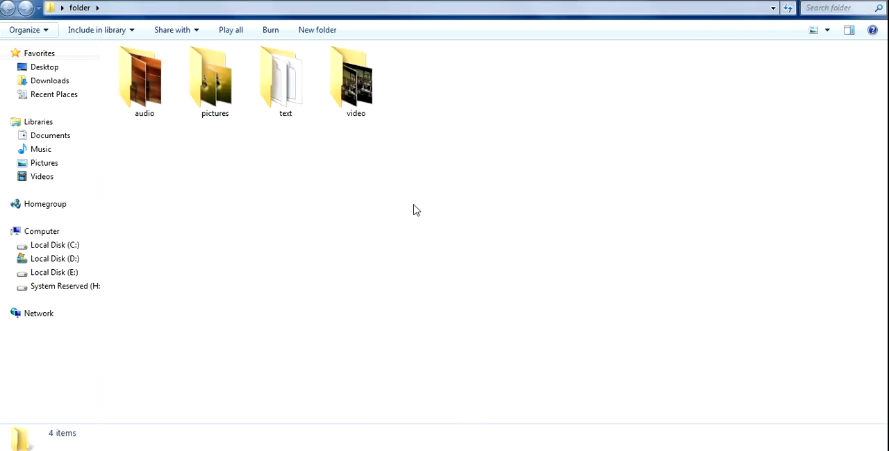
mouse_move(353, 313)
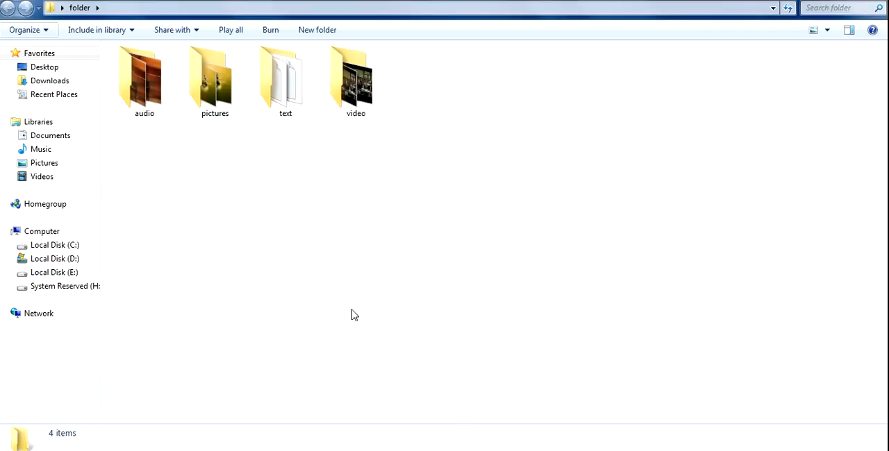
mouse_move(596, 137)
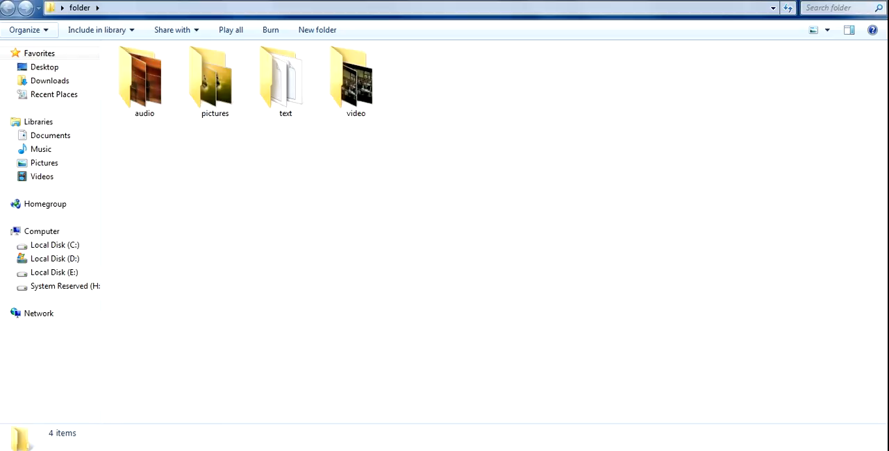
mouse_move(845, 7)
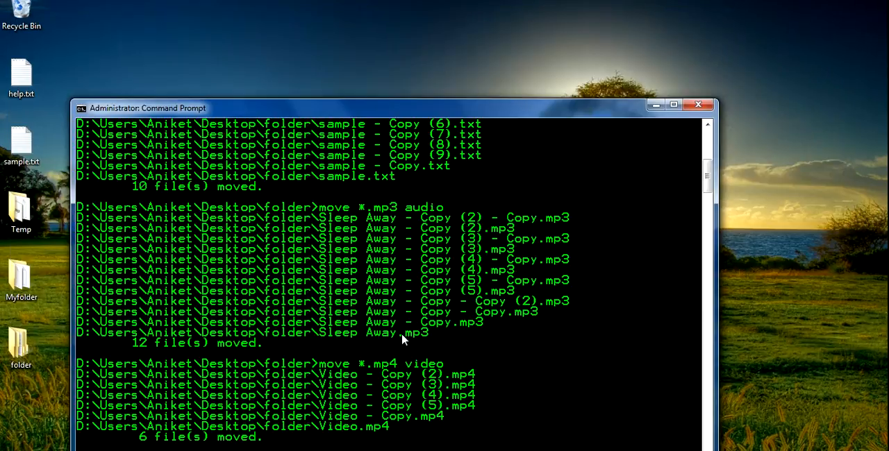
Step: Reposition the Command Prompt window on the desktop
drag(147, 107, 150, 48)
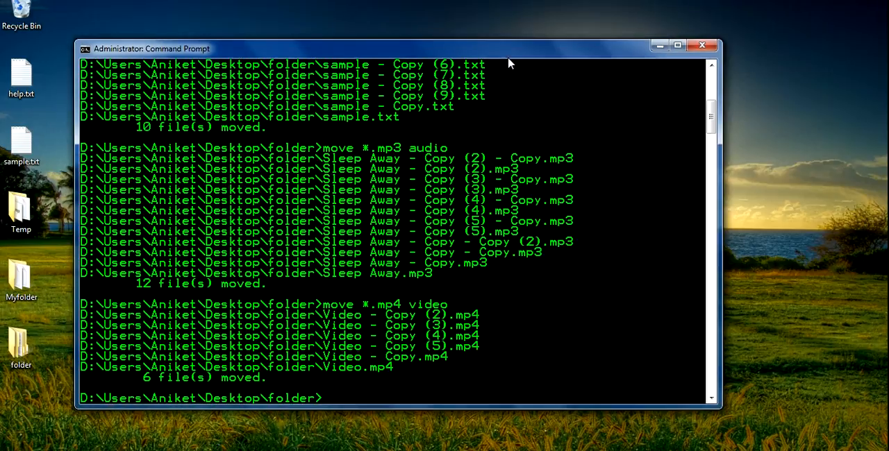